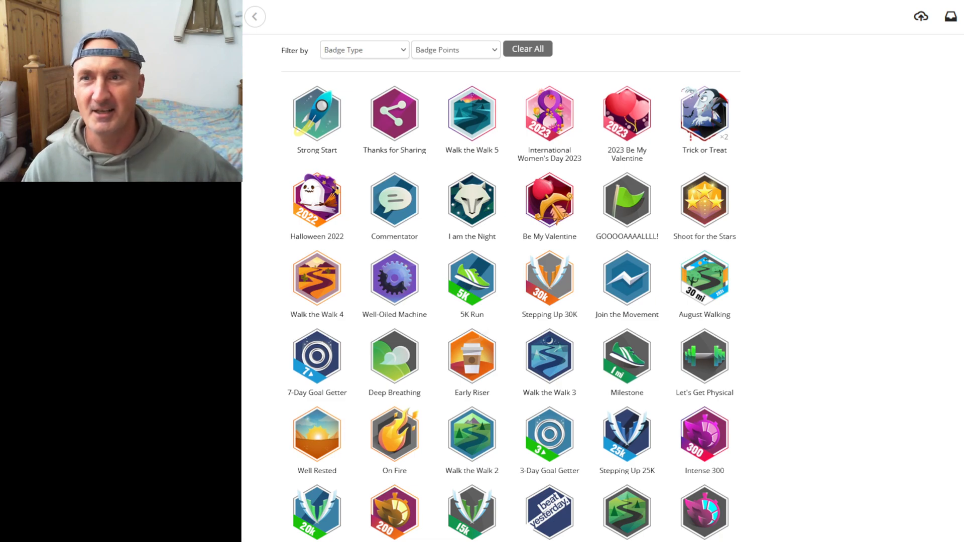
- Bring up the Badges page showing earned badges like Strong Start and Walk the Walk 5
left_click(254, 17)
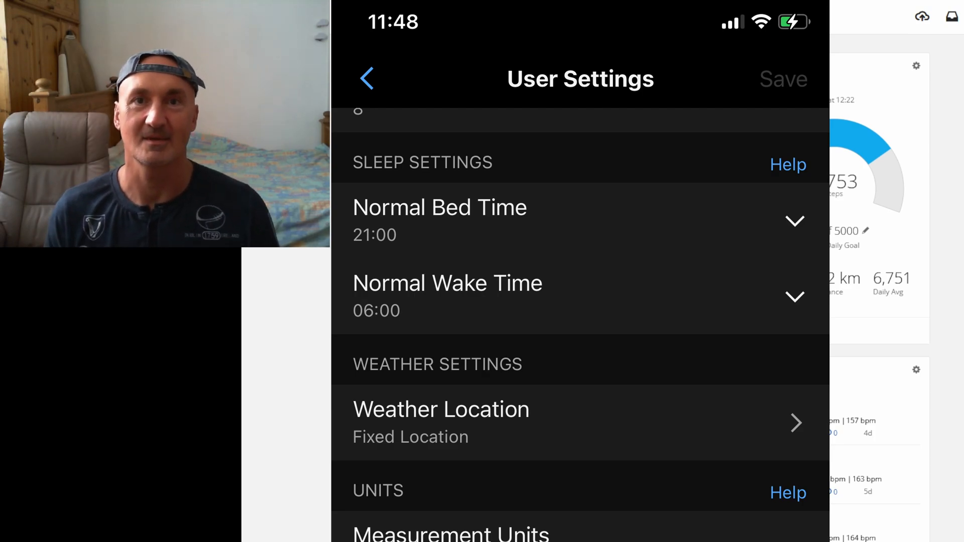
- Show the mobile sleep settings with bed time 21:00 and wake time 06:00
left_click(366, 78)
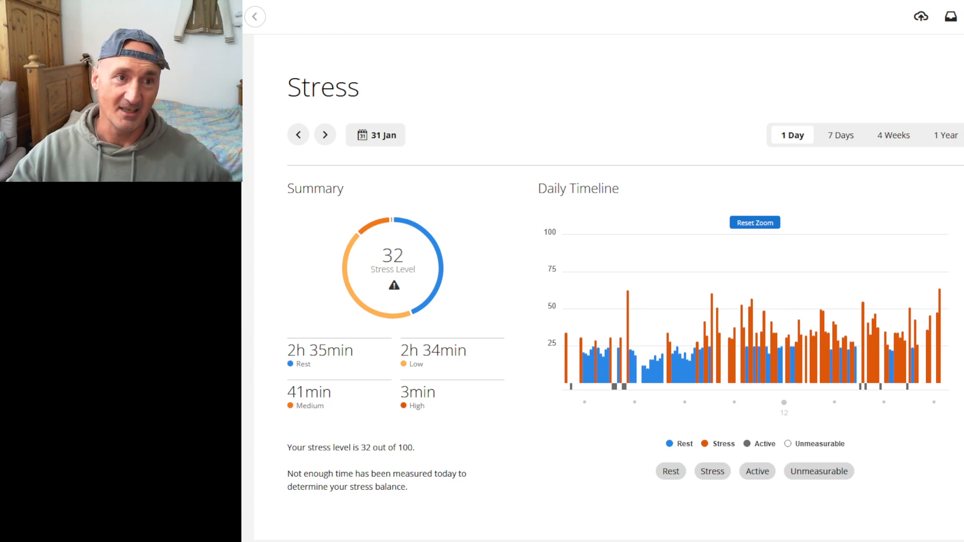
- Show the one-day Stress report for 31 Jan with stress level 32
left_click(254, 17)
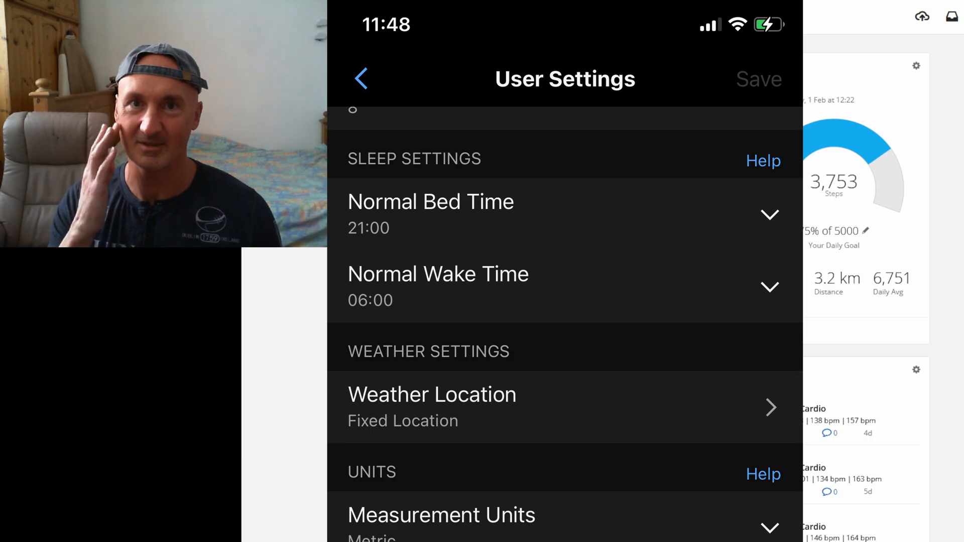
- Review the 31 Jan stress timeline, then return to the dashboard with 3,753 steps today
left_click(361, 78)
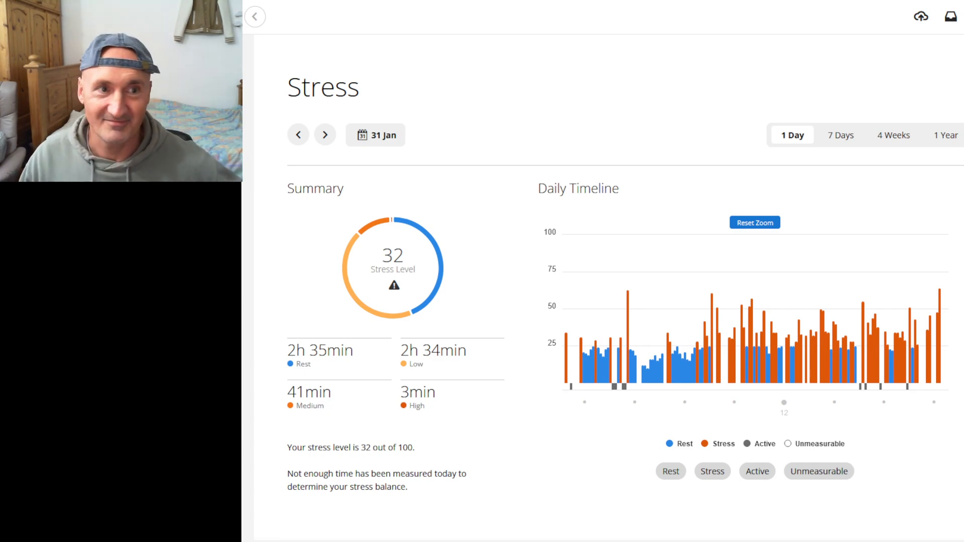
left_click(254, 17)
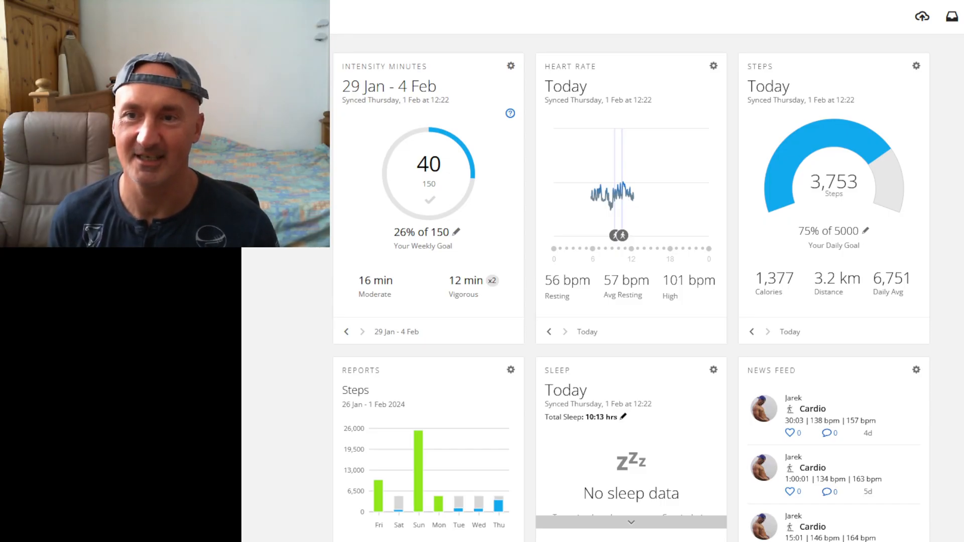